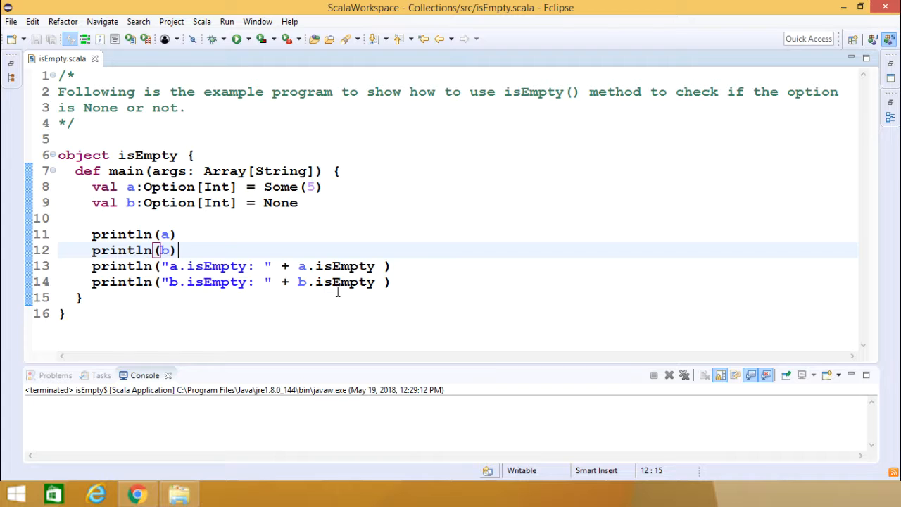
{"action": "mouse_move", "coordinate": [291, 229]}
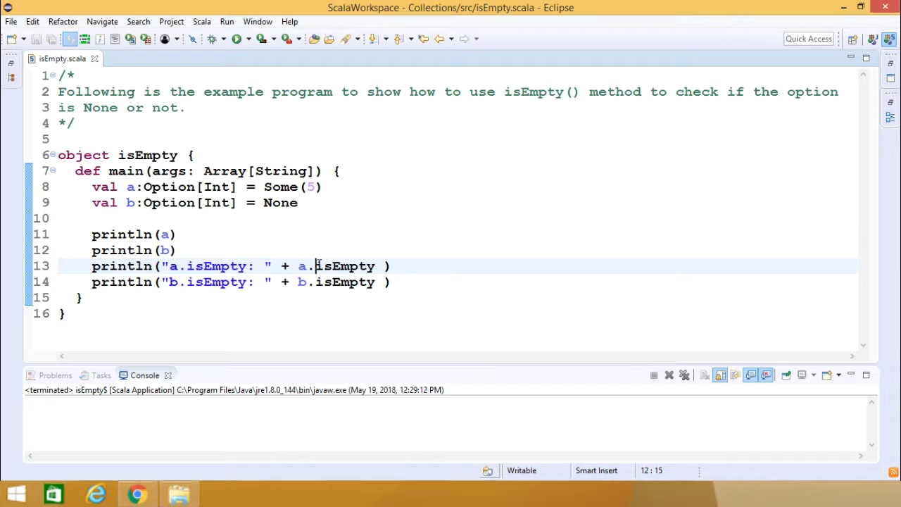
- Run isEmpty as a Scala Application so the console shows Some(5), None, a.isEmpty: false, b.isEmpty: true
{"action": "double_click", "coordinate": [345, 267]}
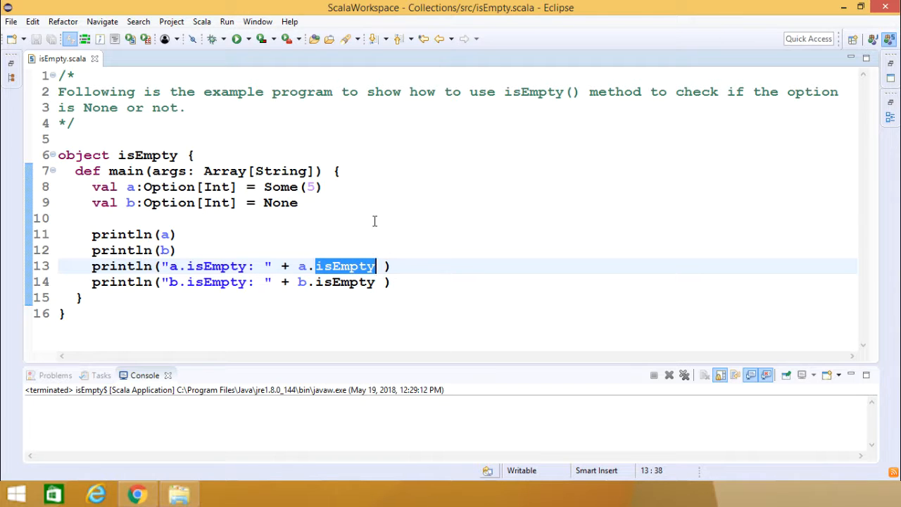
{"action": "mouse_move", "coordinate": [366, 266]}
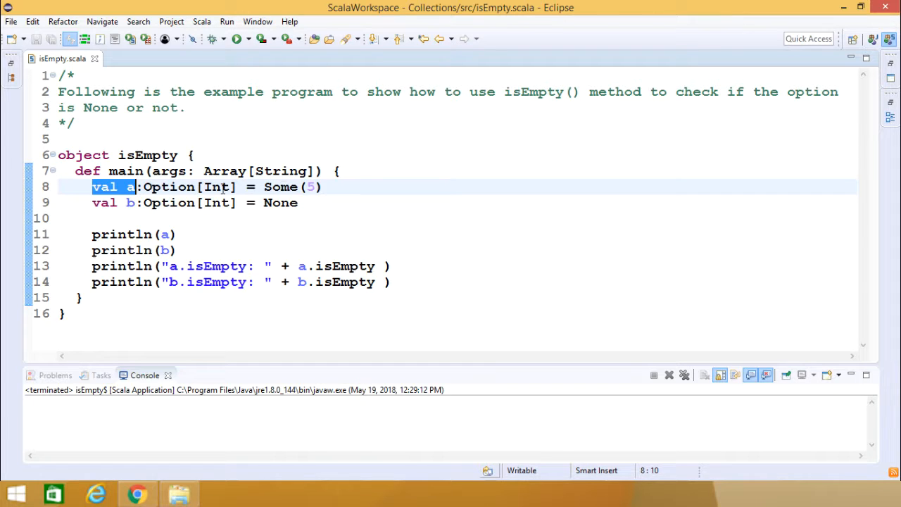
{"action": "mouse_move", "coordinate": [128, 203]}
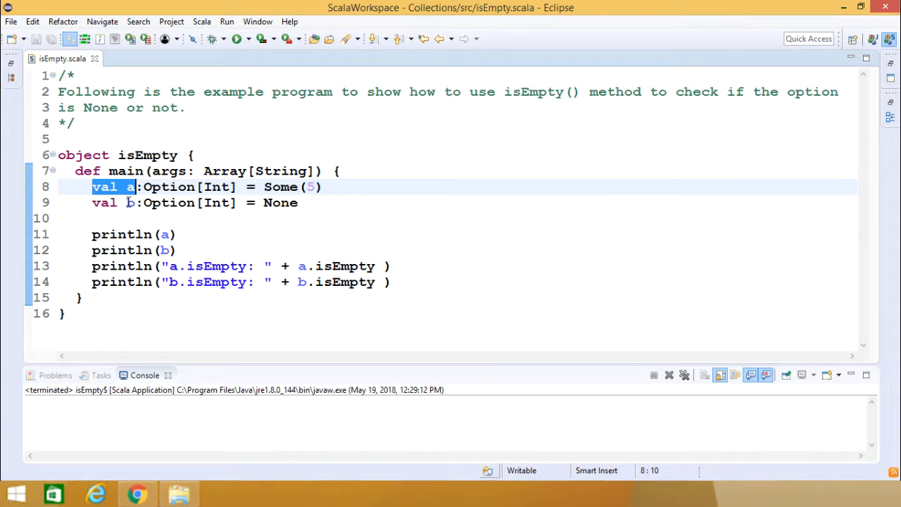
{"action": "mouse_move", "coordinate": [129, 202]}
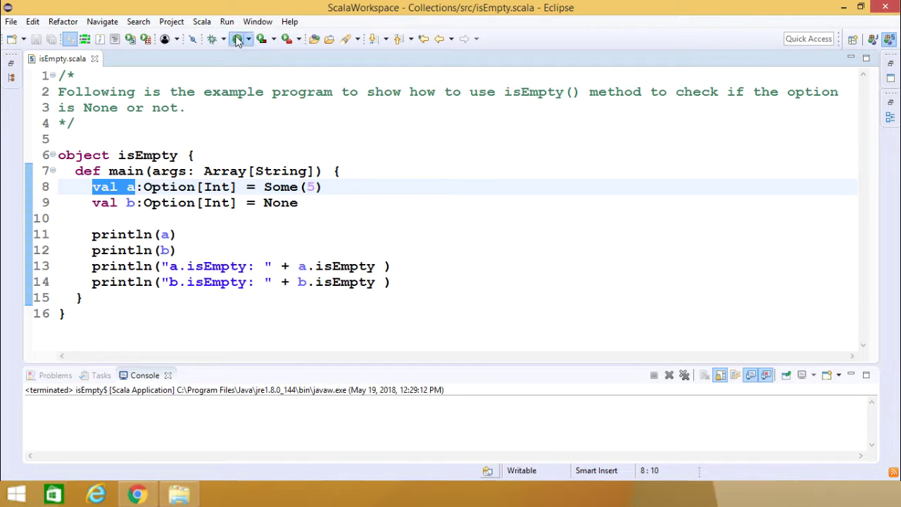
{"action": "left_click", "coordinate": [236, 39]}
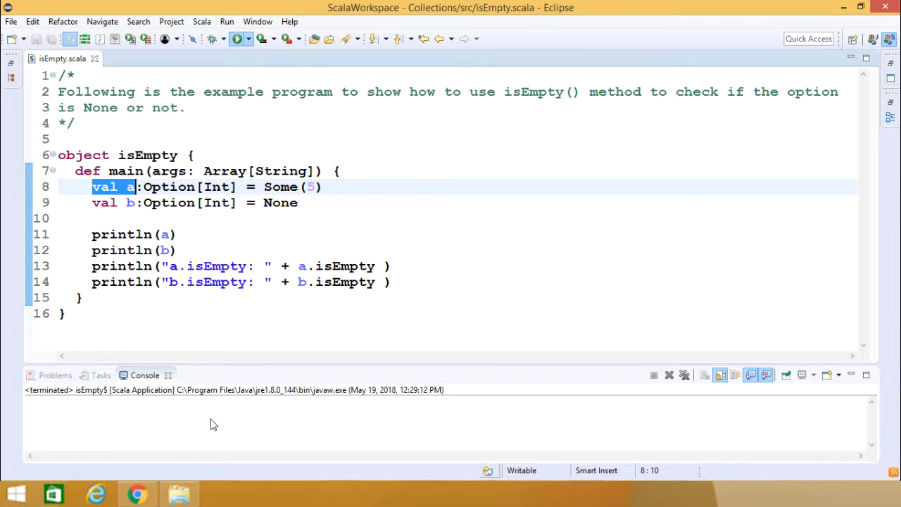
{"action": "left_click", "coordinate": [226, 38]}
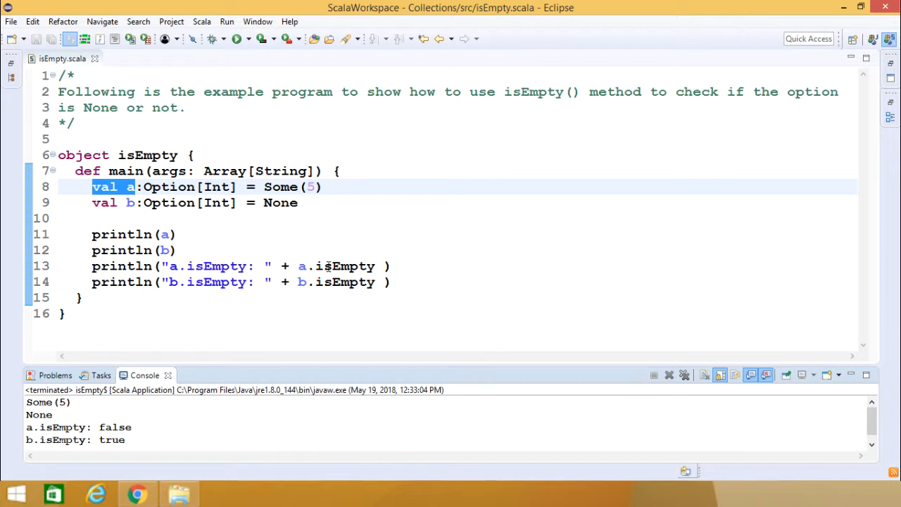
{"action": "mouse_move", "coordinate": [300, 266]}
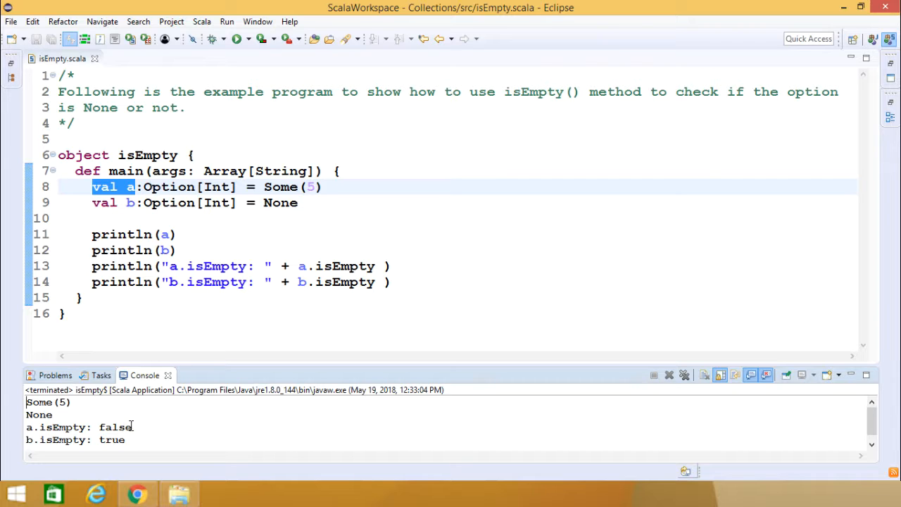
{"action": "double_click", "coordinate": [39, 402]}
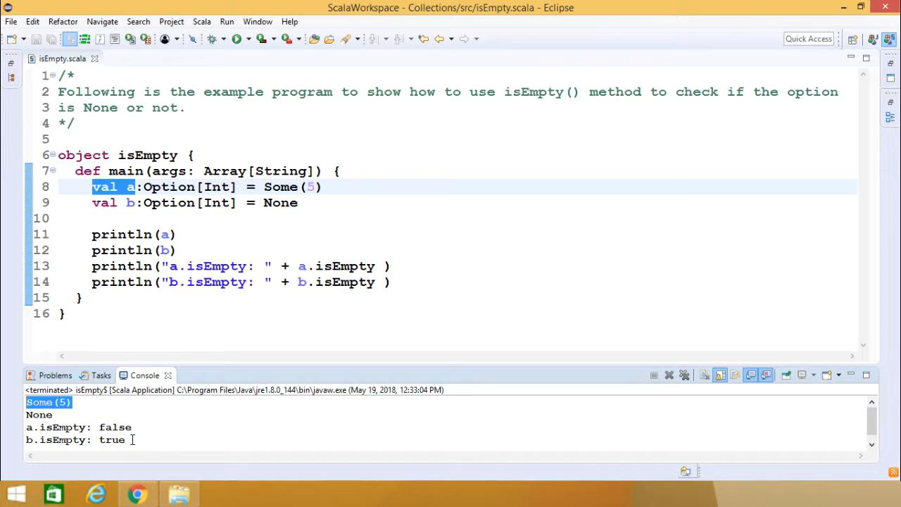
{"action": "mouse_move", "coordinate": [131, 208]}
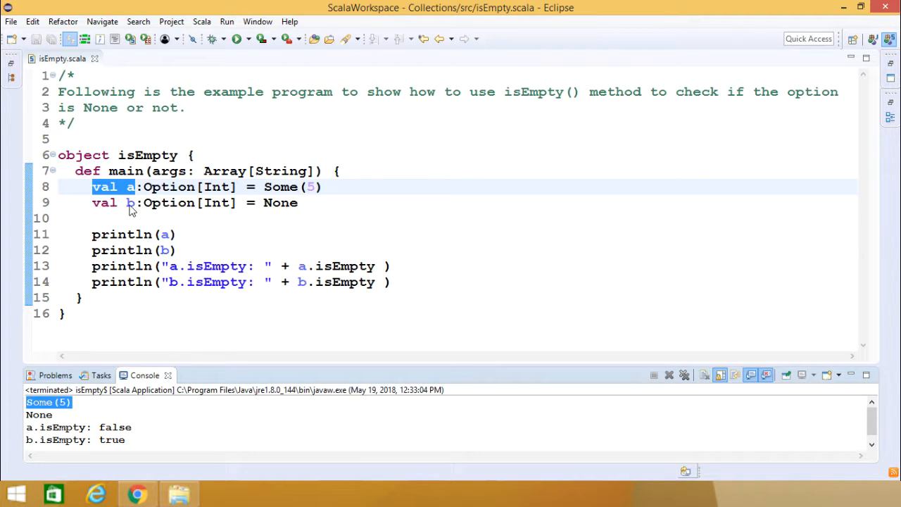
{"action": "mouse_move", "coordinate": [268, 289]}
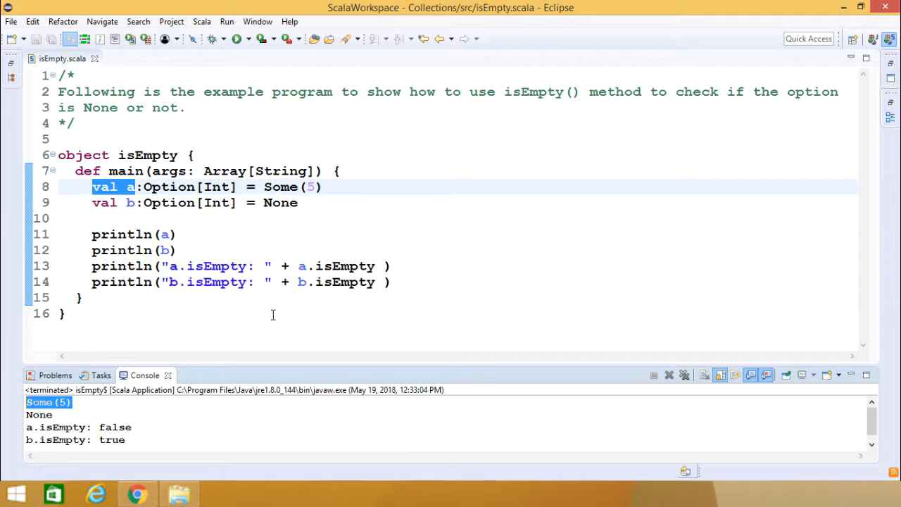
{"action": "mouse_move", "coordinate": [275, 315]}
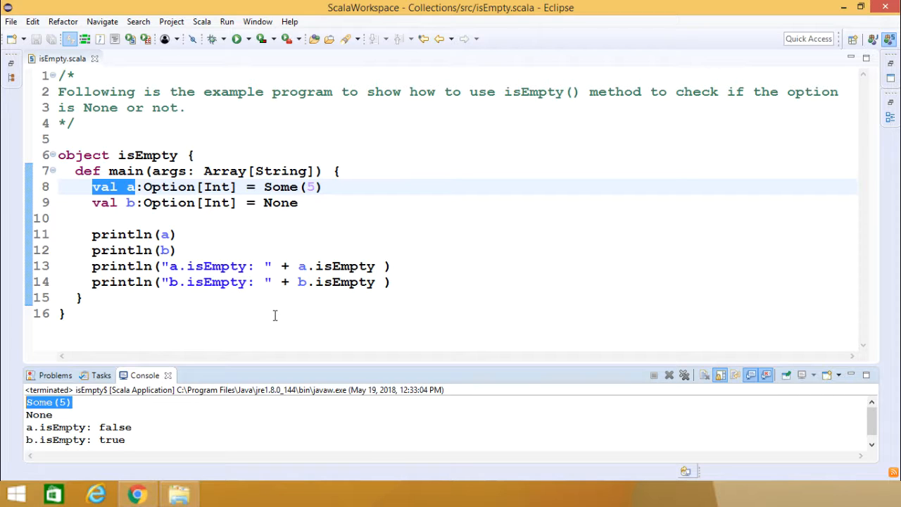